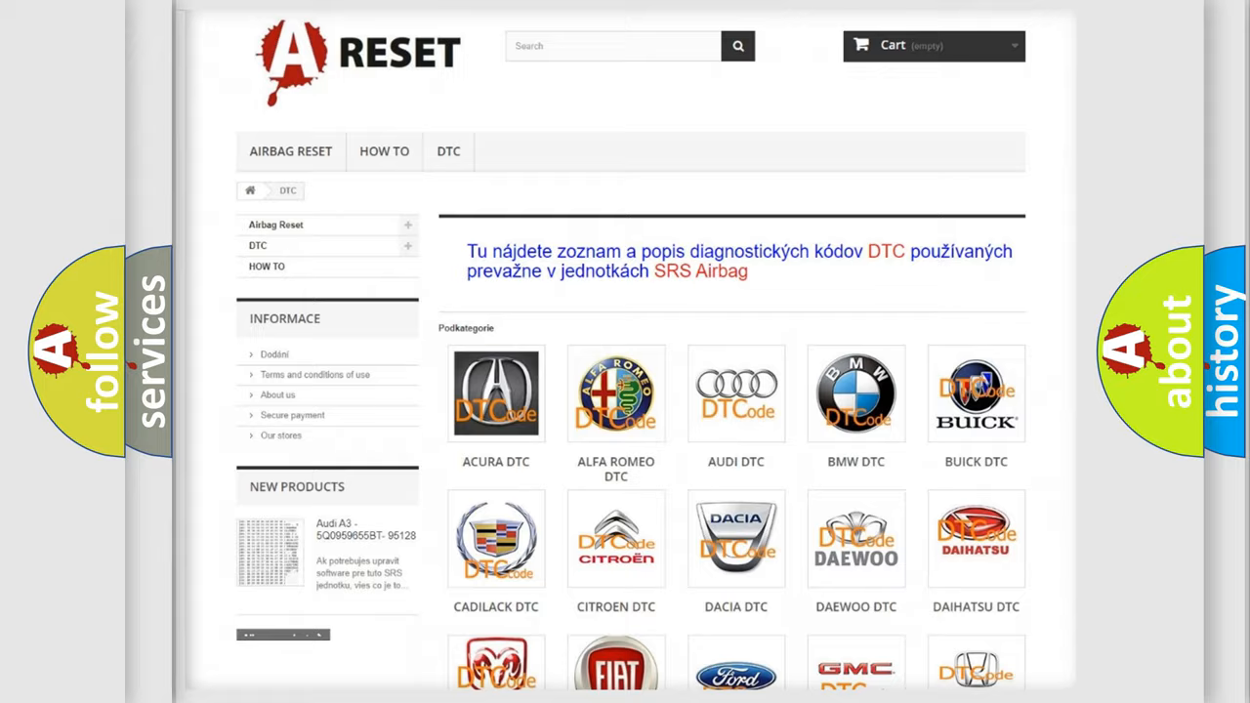
Open the DODGE DTC tile and scroll through its list of Dodge trouble codes.
scroll(down, 3)
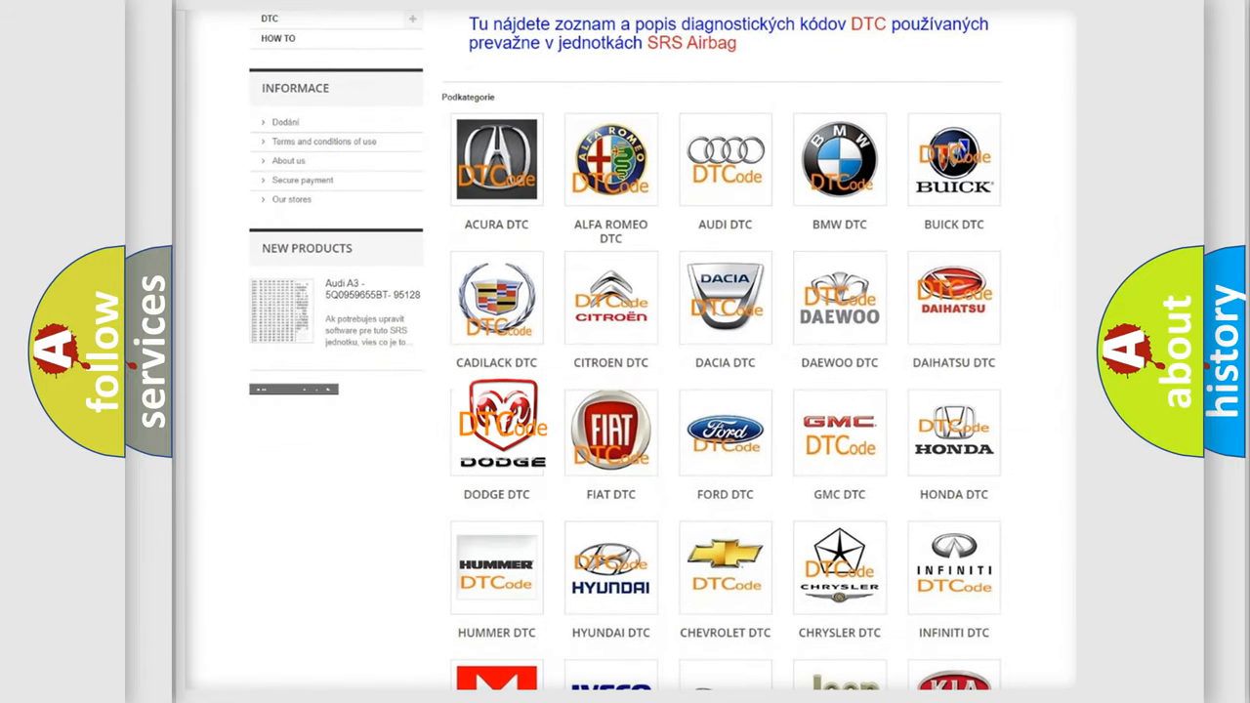
click(496, 430)
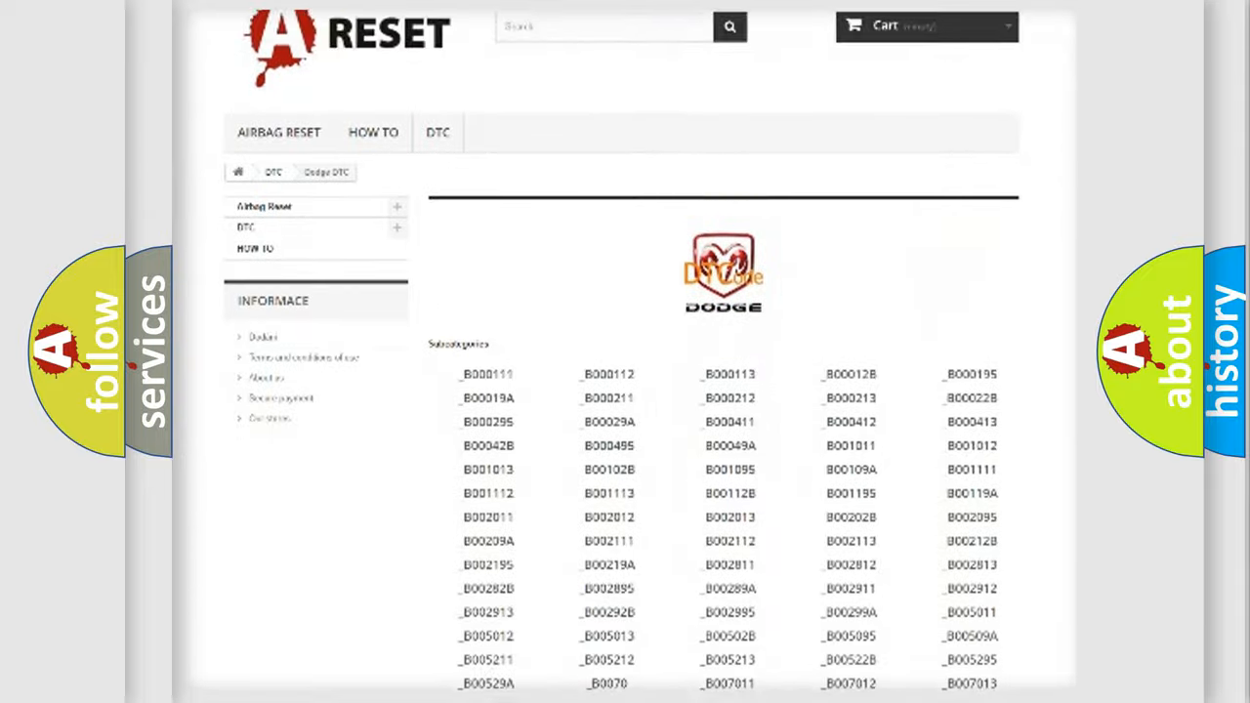
scroll(down, 3)
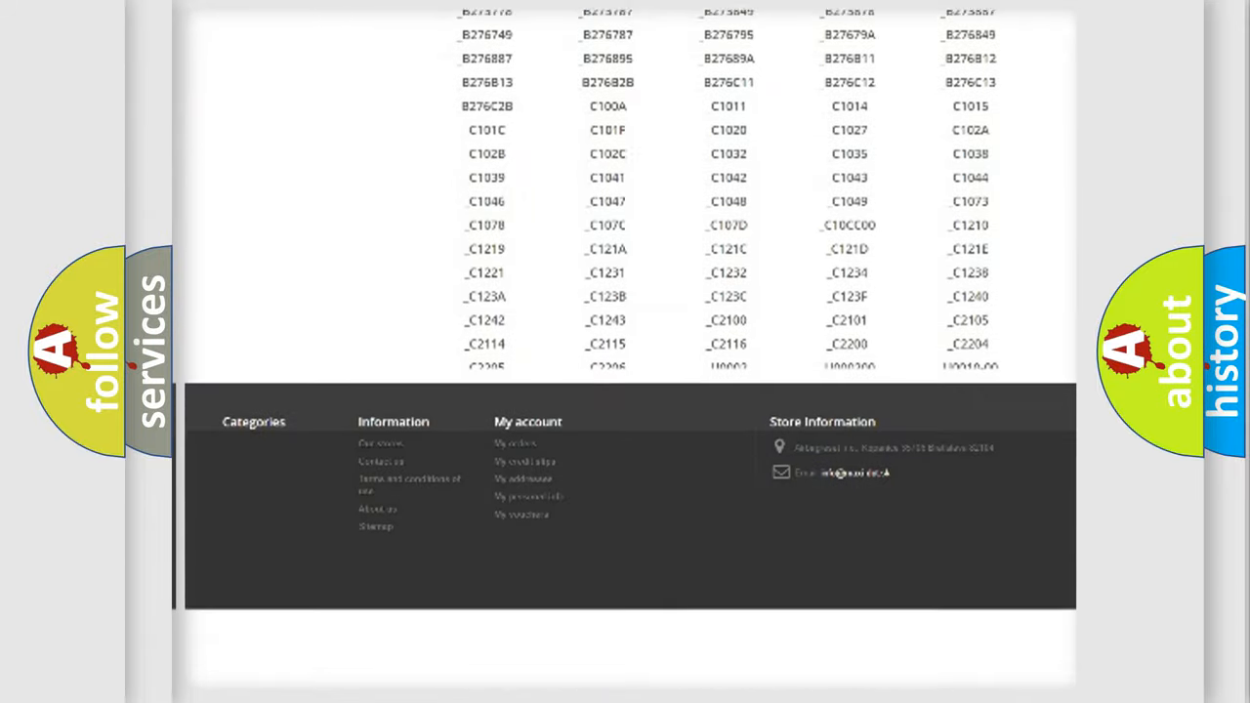
scroll(down, 3)
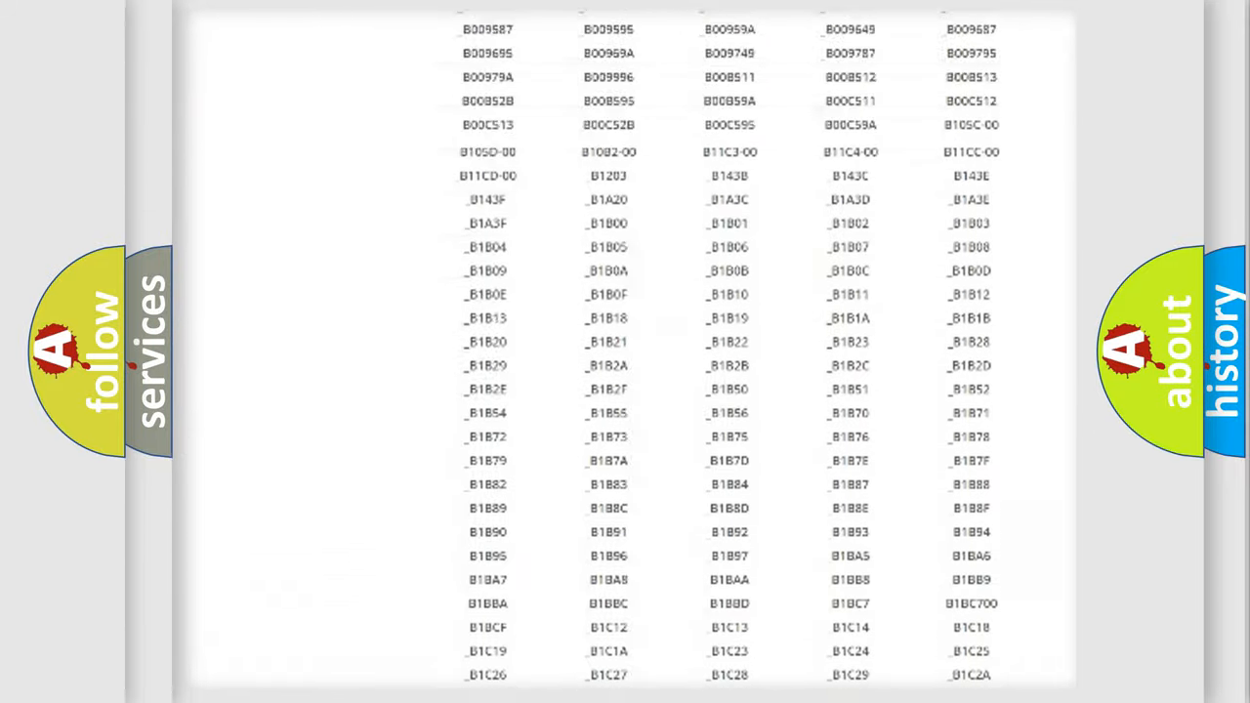